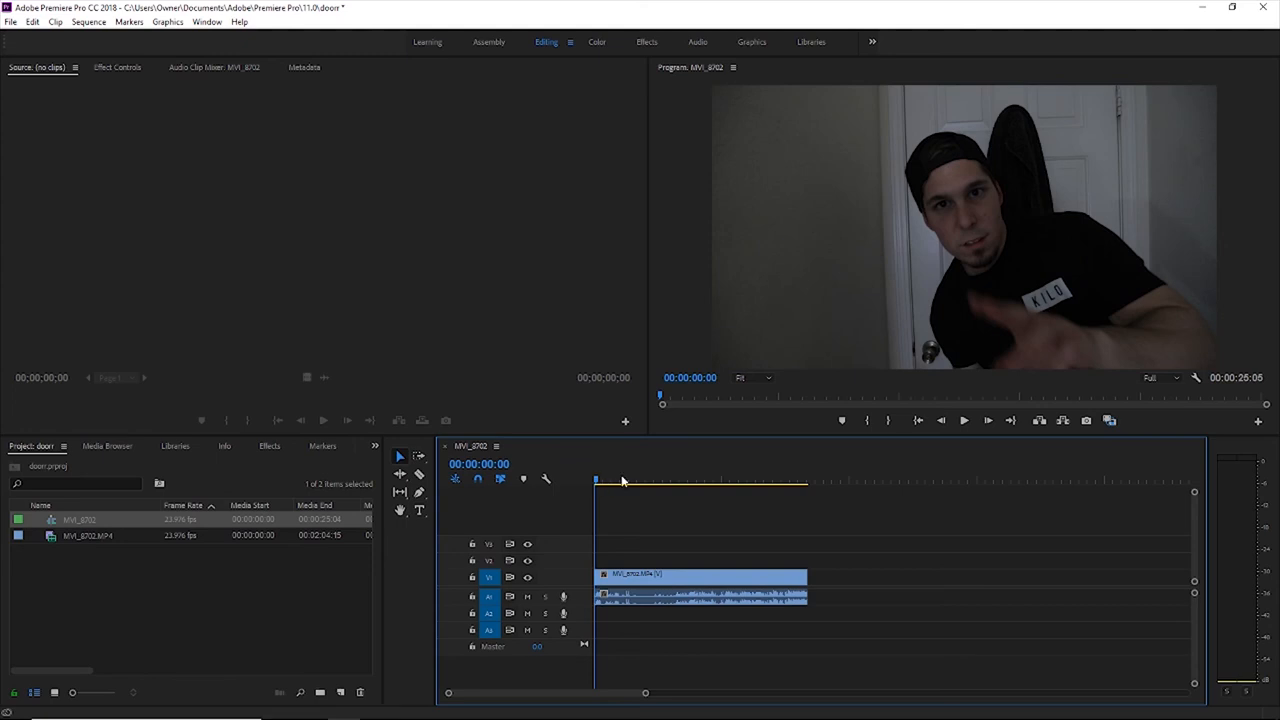
Cut MVI_8702 at 00:00:03:08 with the Razor and scrub to check the split.
{"action": "left_click", "coordinate": [623, 479]}
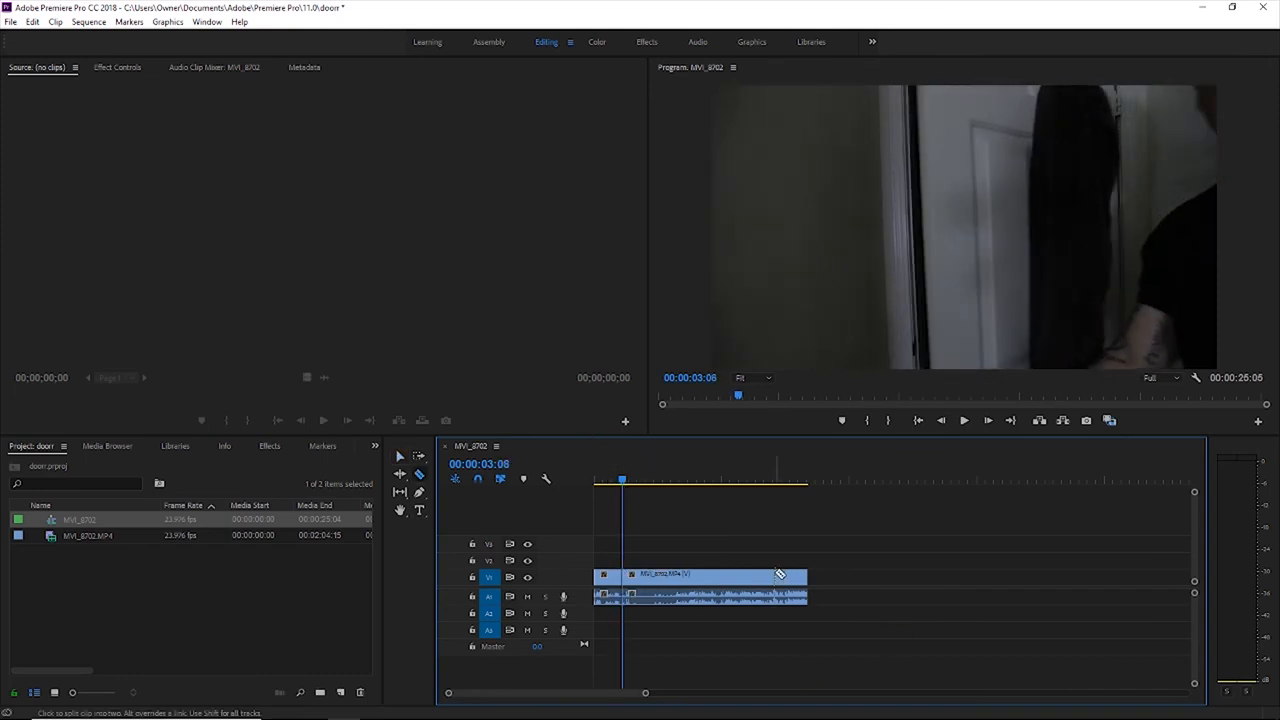
{"action": "left_click", "coordinate": [726, 480]}
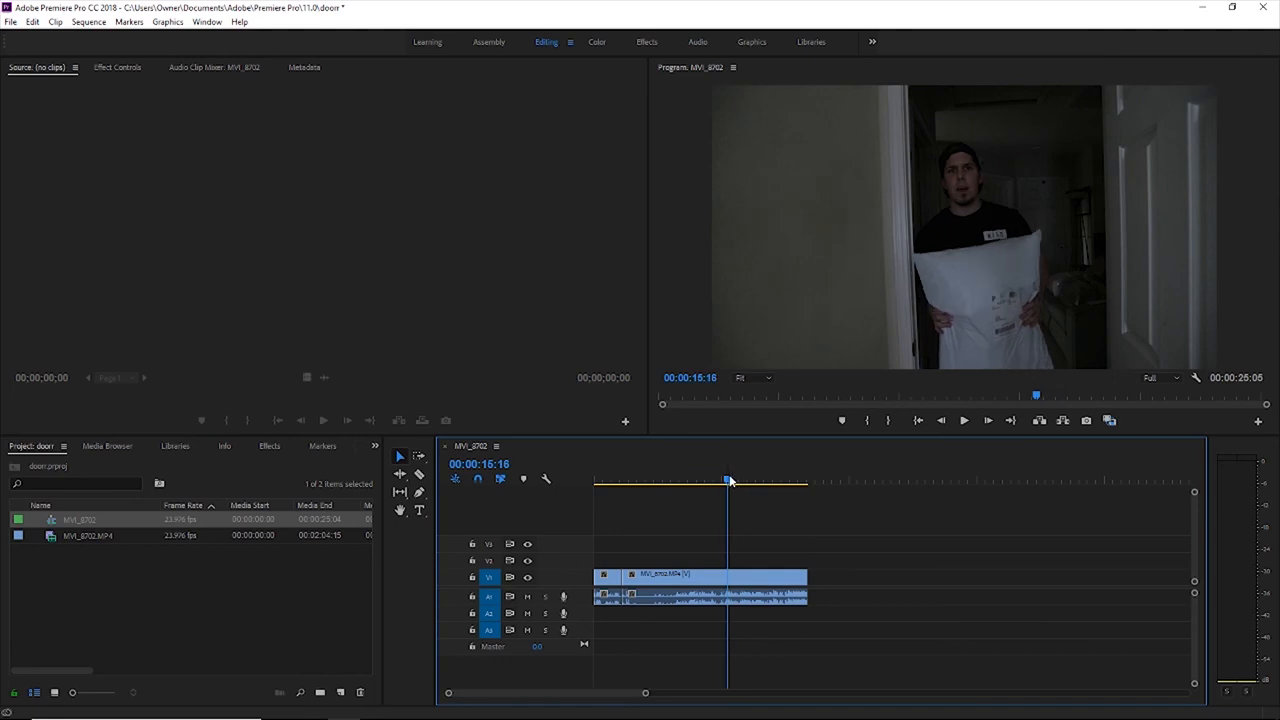
{"action": "left_click_drag", "start_coordinate": [728, 481], "coordinate": [743, 481]}
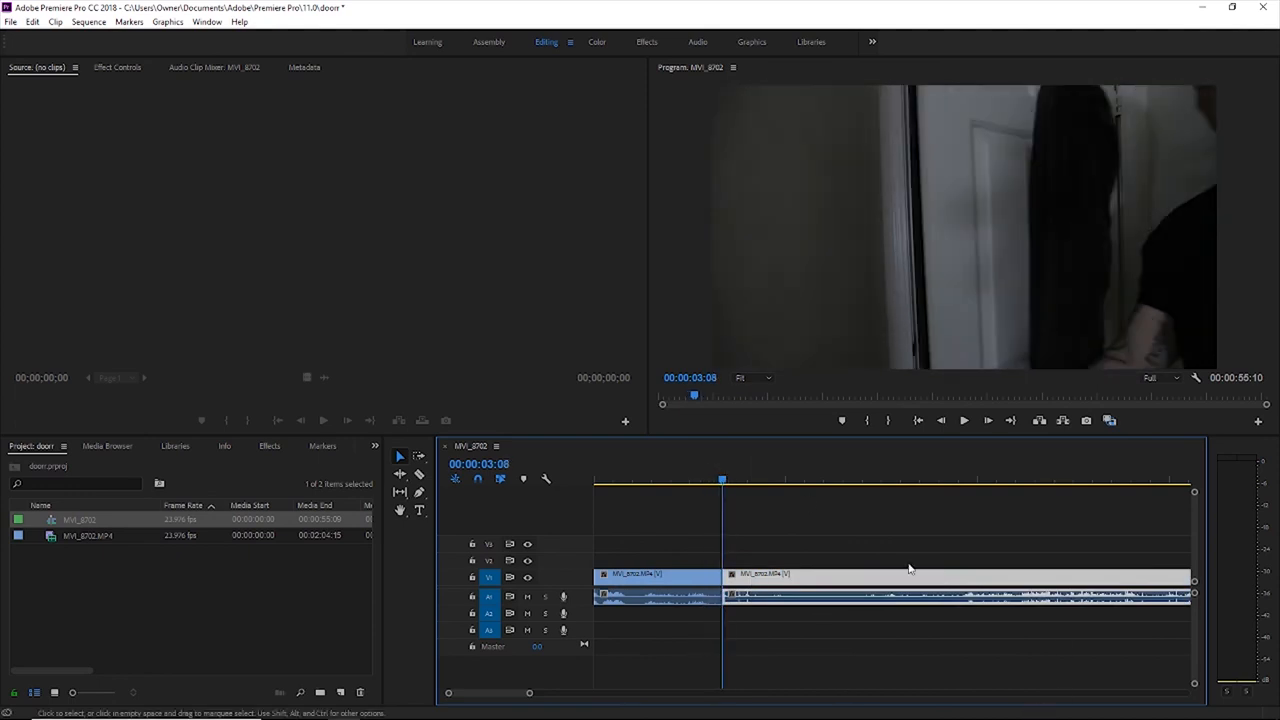
{"action": "mouse_move", "coordinate": [215, 97]}
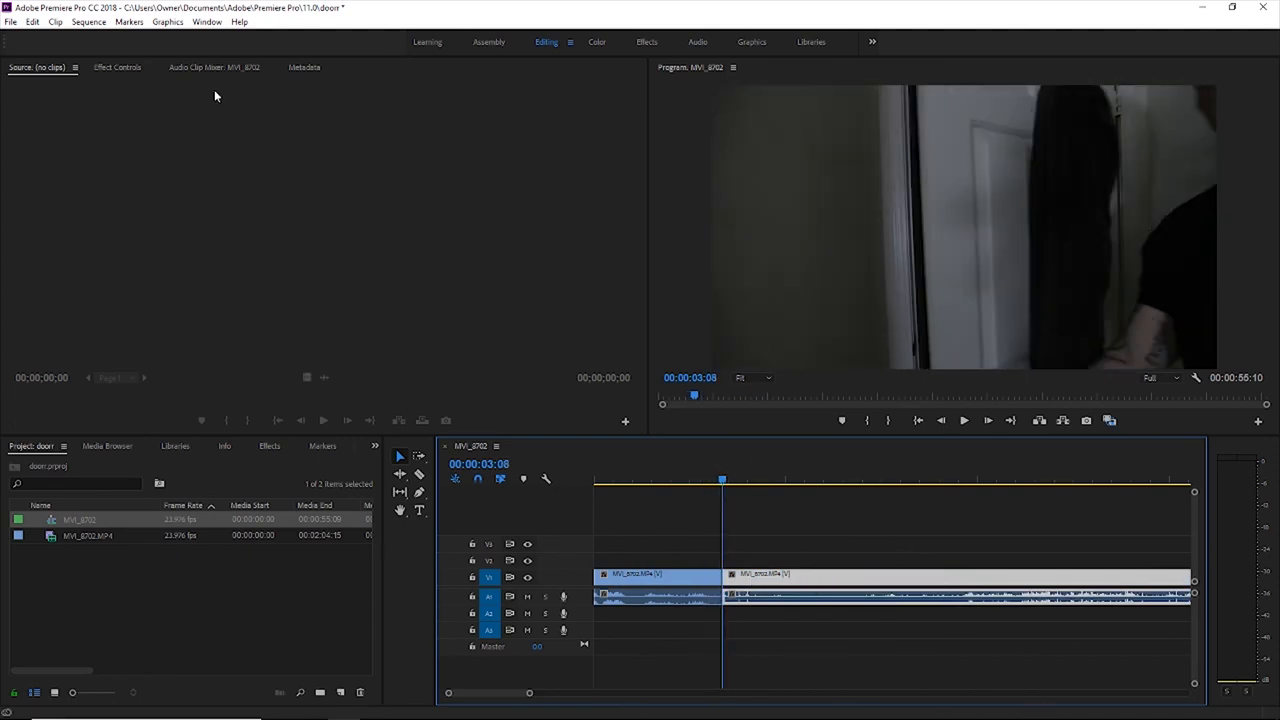
Add a free-draw Bezier mask to the second clip's Opacity, with the monitor at 100%.
{"action": "left_click", "coordinate": [117, 68]}
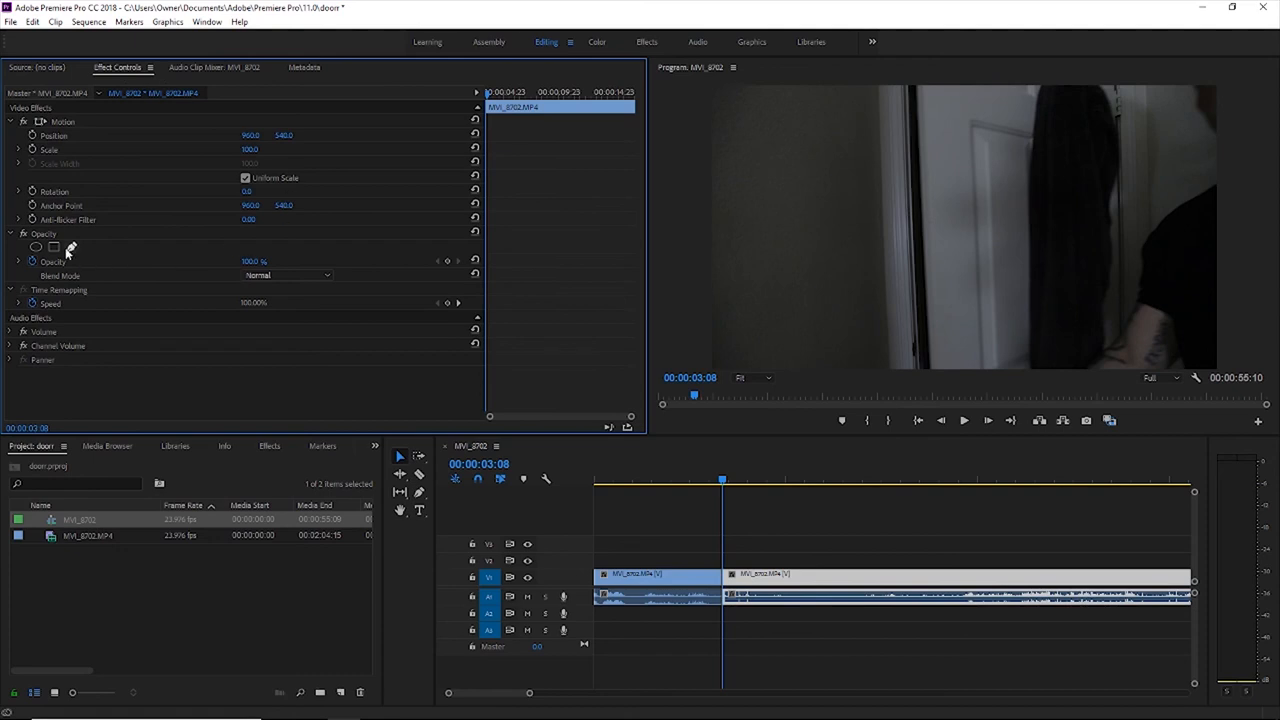
{"action": "mouse_move", "coordinate": [73, 249]}
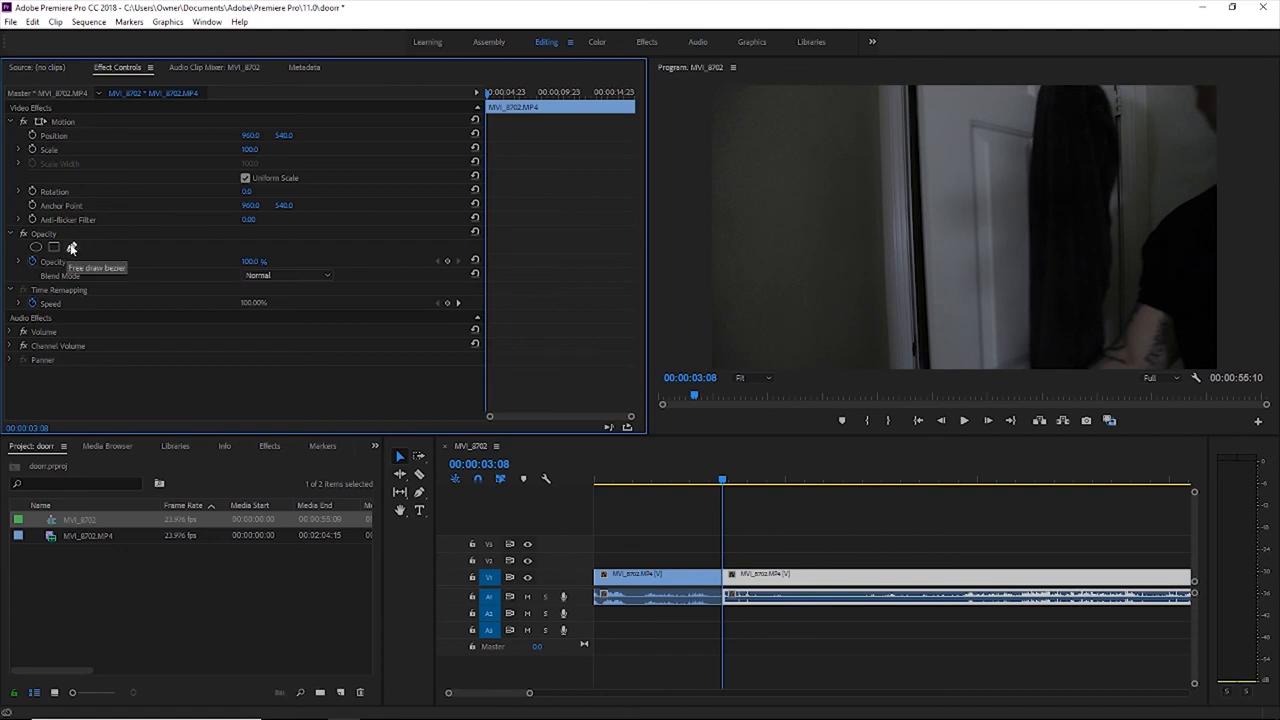
{"action": "left_click", "coordinate": [72, 247]}
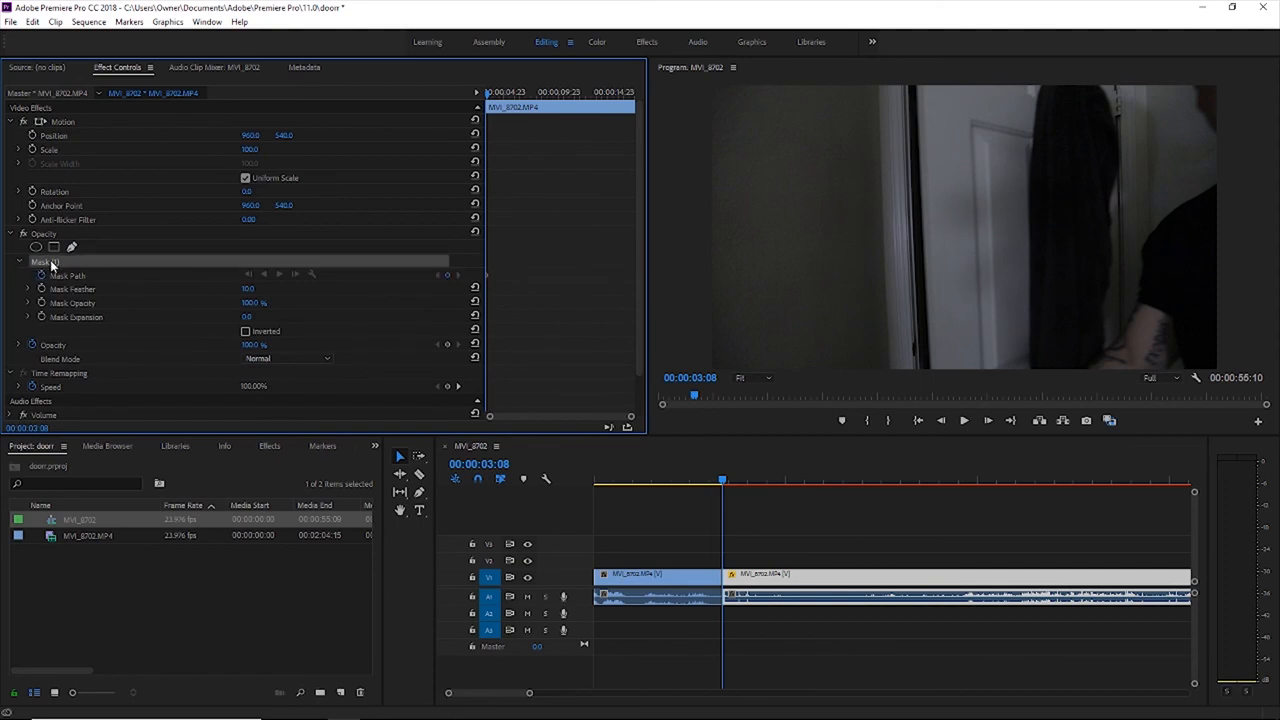
{"action": "left_click", "coordinate": [751, 377]}
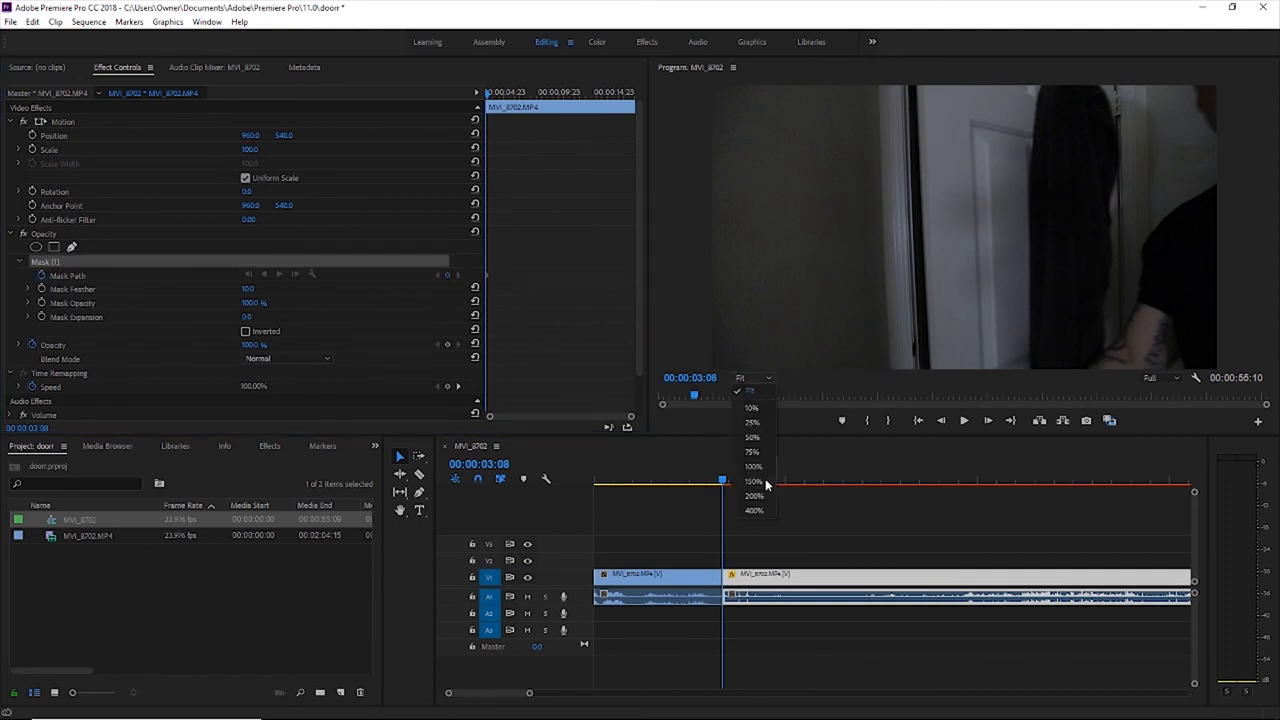
{"action": "left_click", "coordinate": [751, 466]}
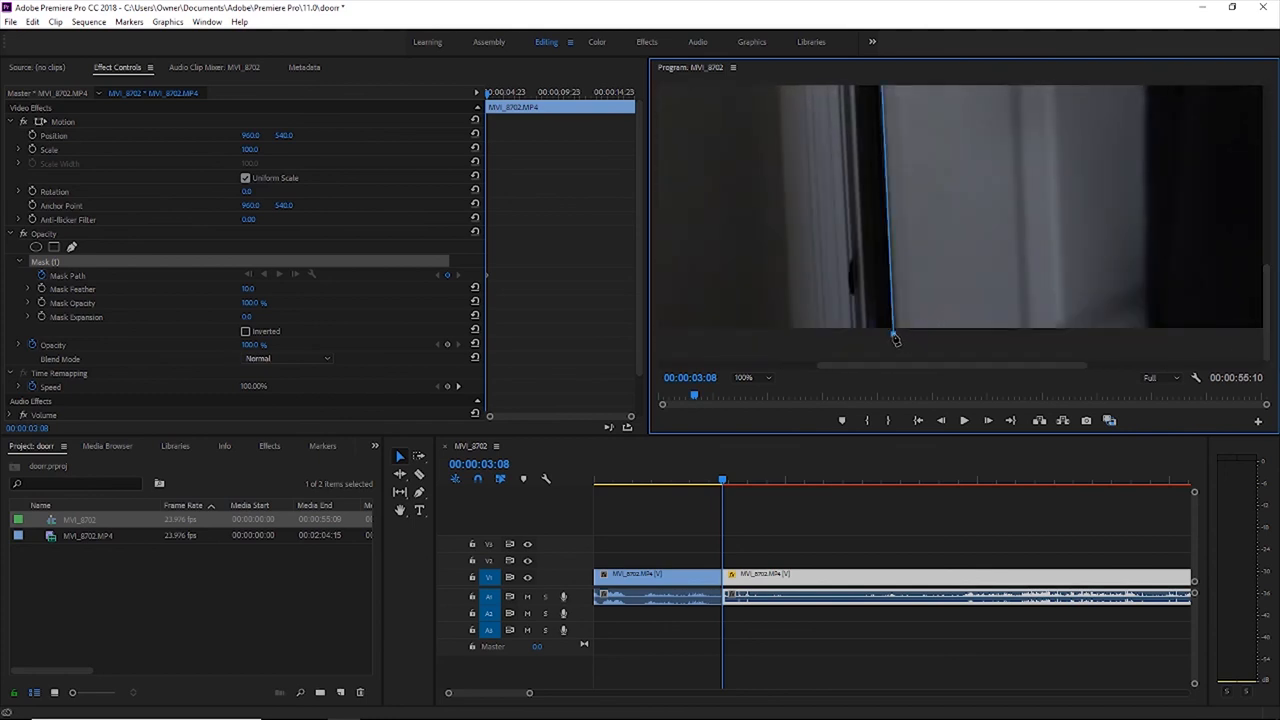
{"action": "mouse_move", "coordinate": [877, 343]}
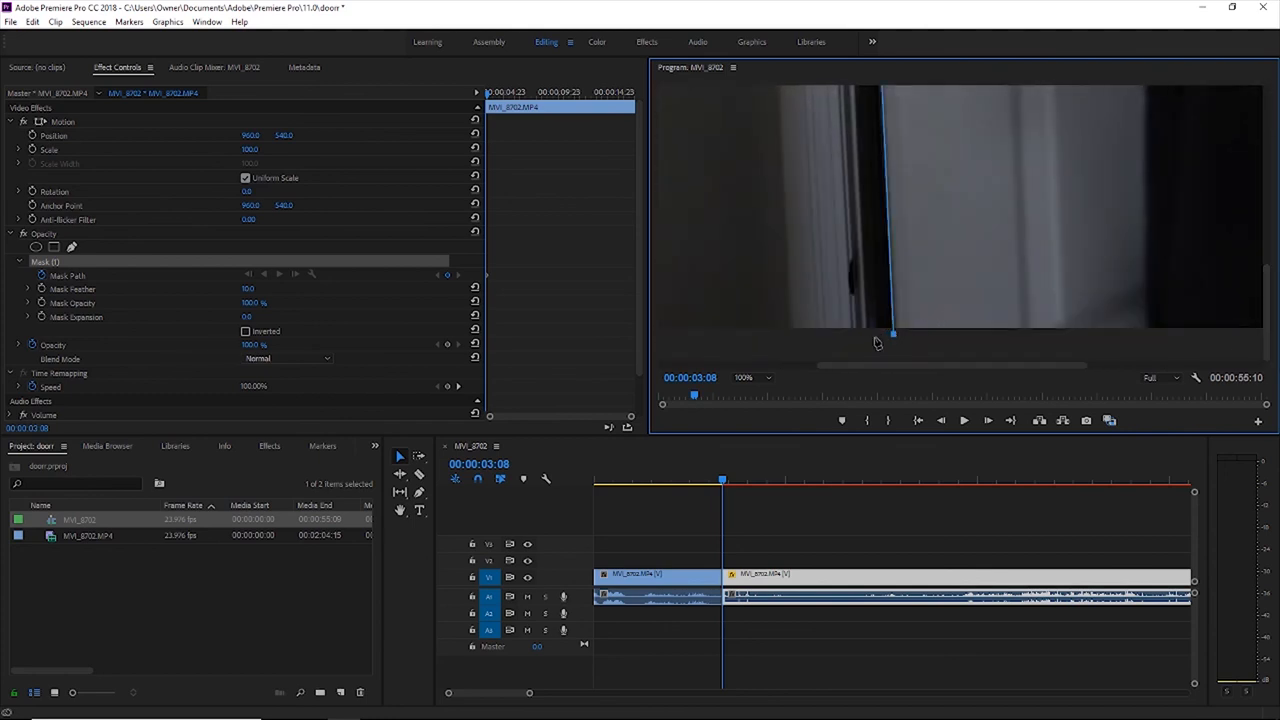
Close the mask as a thin strip along the door edge and tick Inverted.
{"action": "left_click_drag", "start_coordinate": [893, 333], "coordinate": [888, 333]}
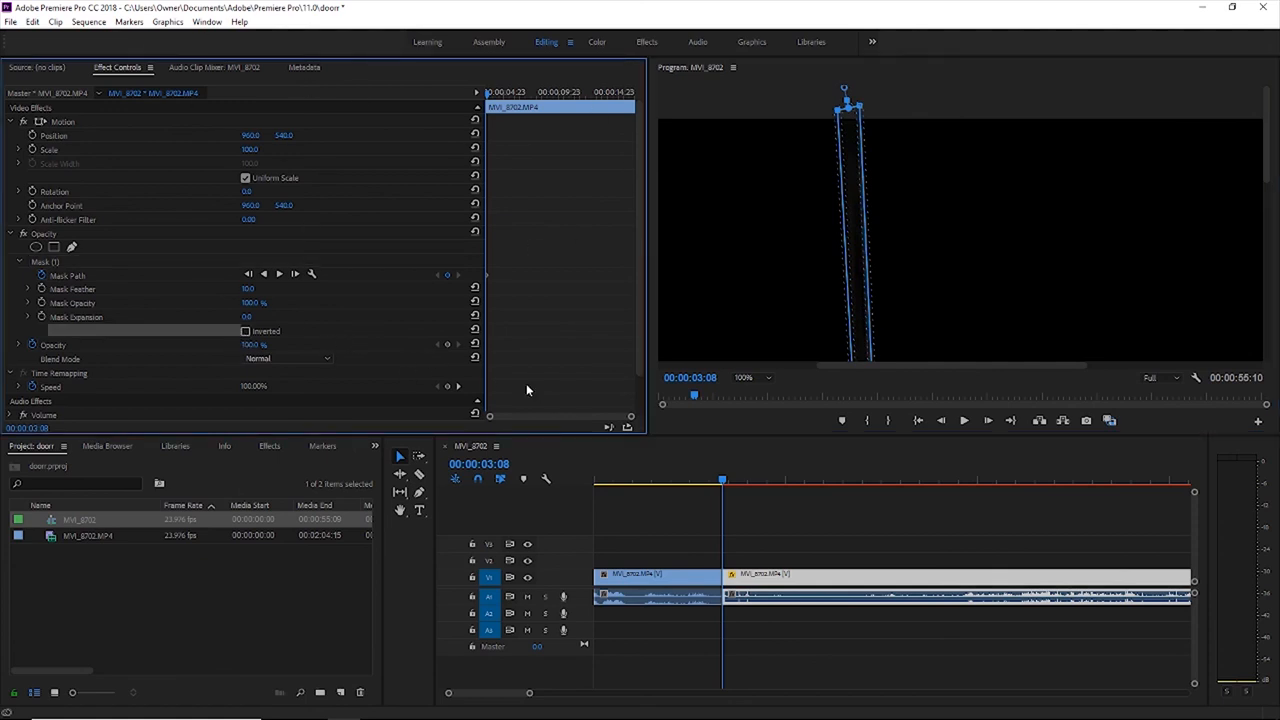
{"action": "left_click", "coordinate": [245, 331]}
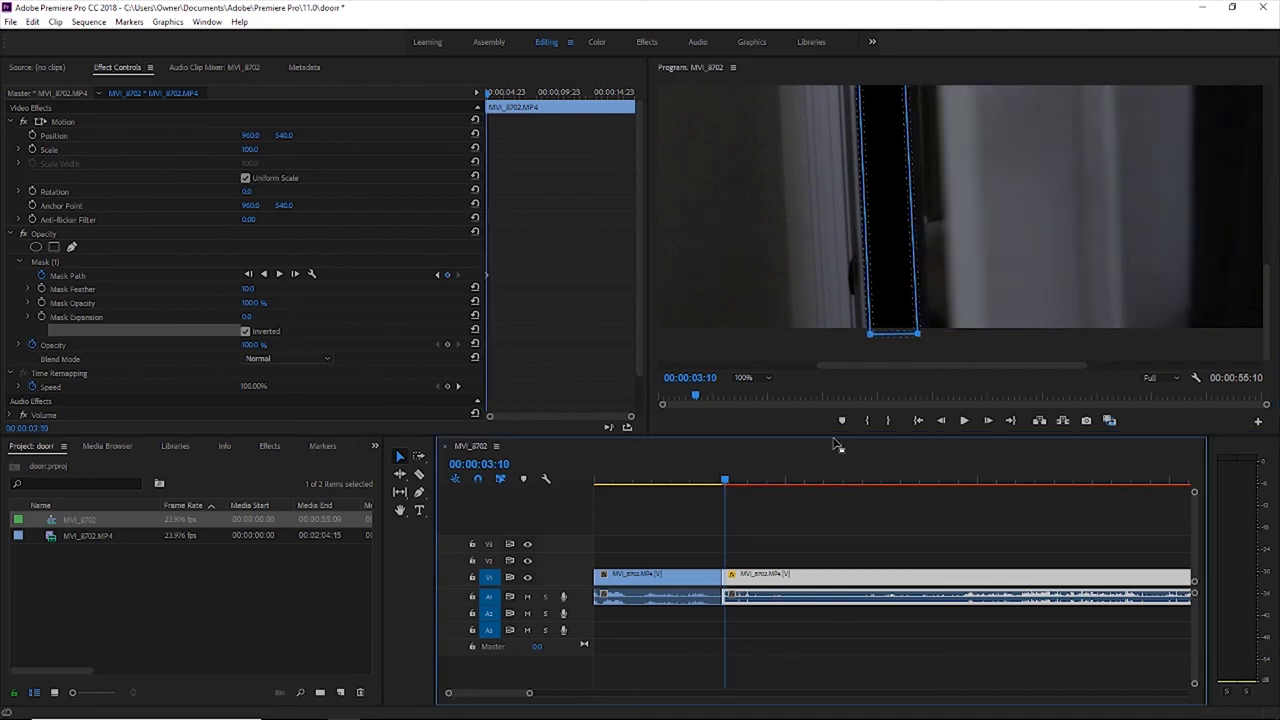
Drag mask vertices on later frames to follow the swinging door, keyframing Mask Path.
{"action": "left_click_drag", "start_coordinate": [918, 333], "coordinate": [948, 337]}
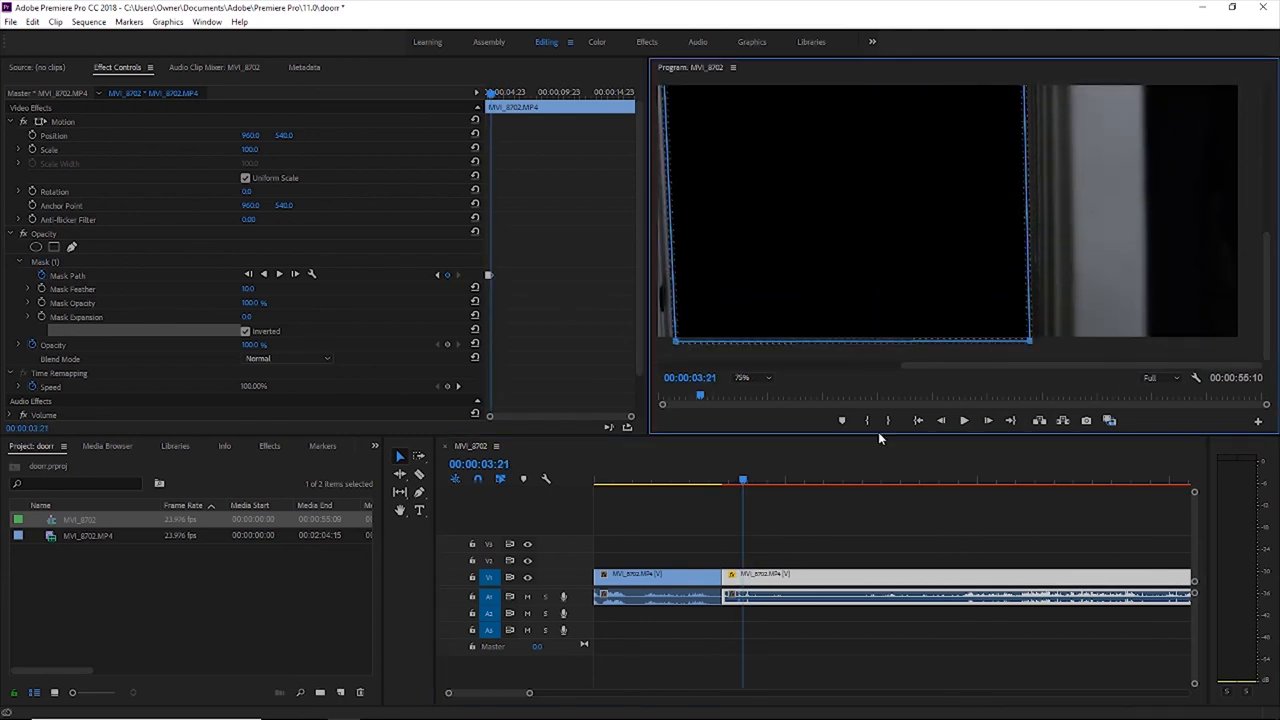
{"action": "left_click", "coordinate": [743, 377]}
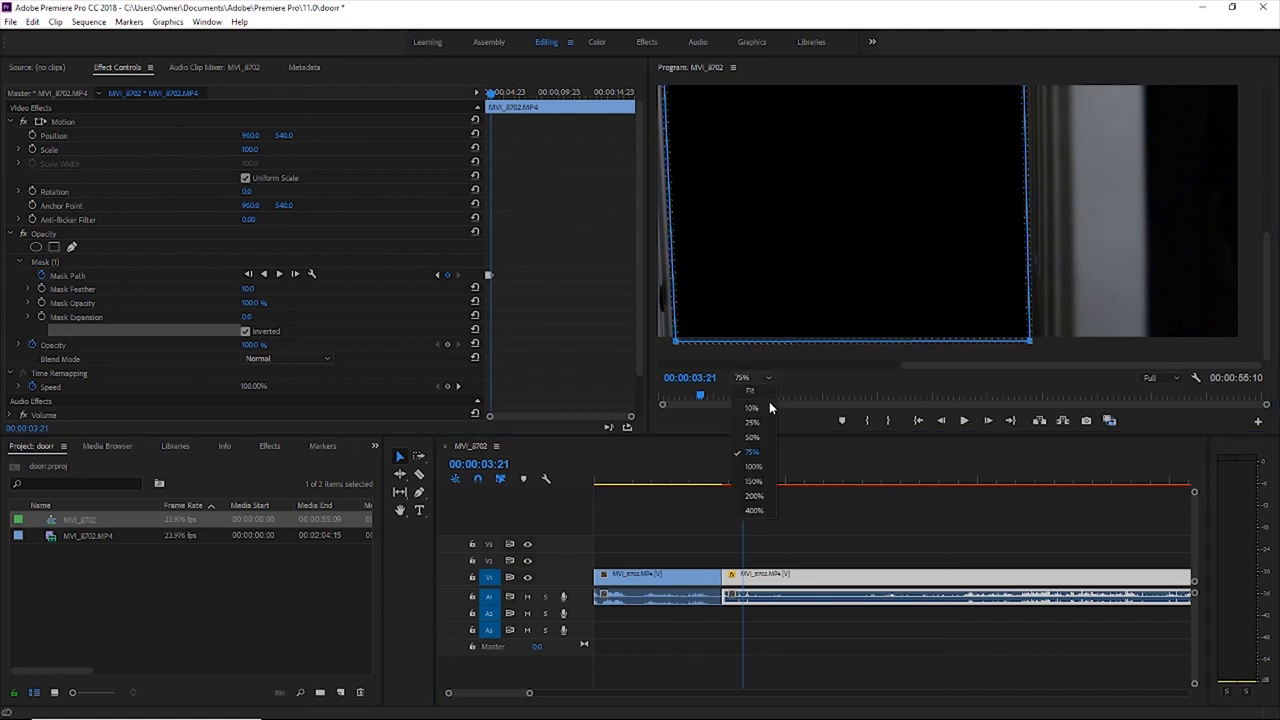
Set the Program monitor zoom to Fit.
{"action": "left_click", "coordinate": [749, 391]}
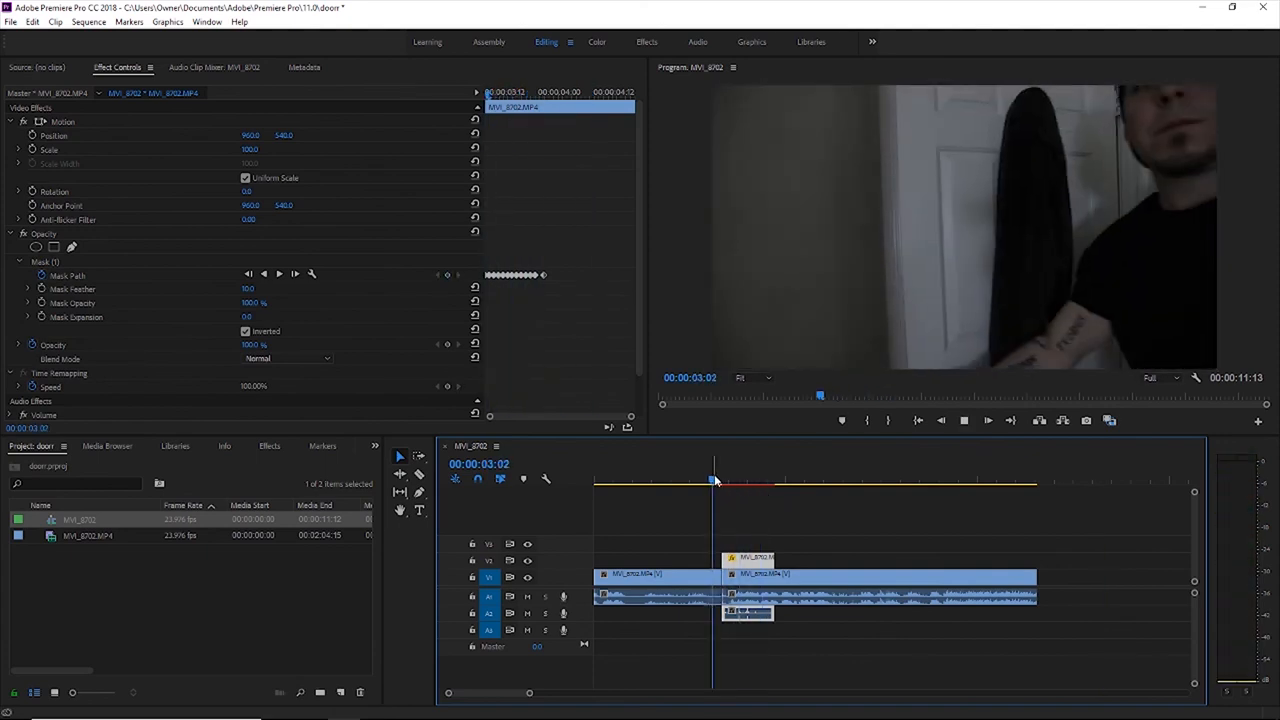
Scrub back to before the door walk-through to review the layered clips.
{"action": "left_click_drag", "start_coordinate": [713, 483], "coordinate": [688, 483]}
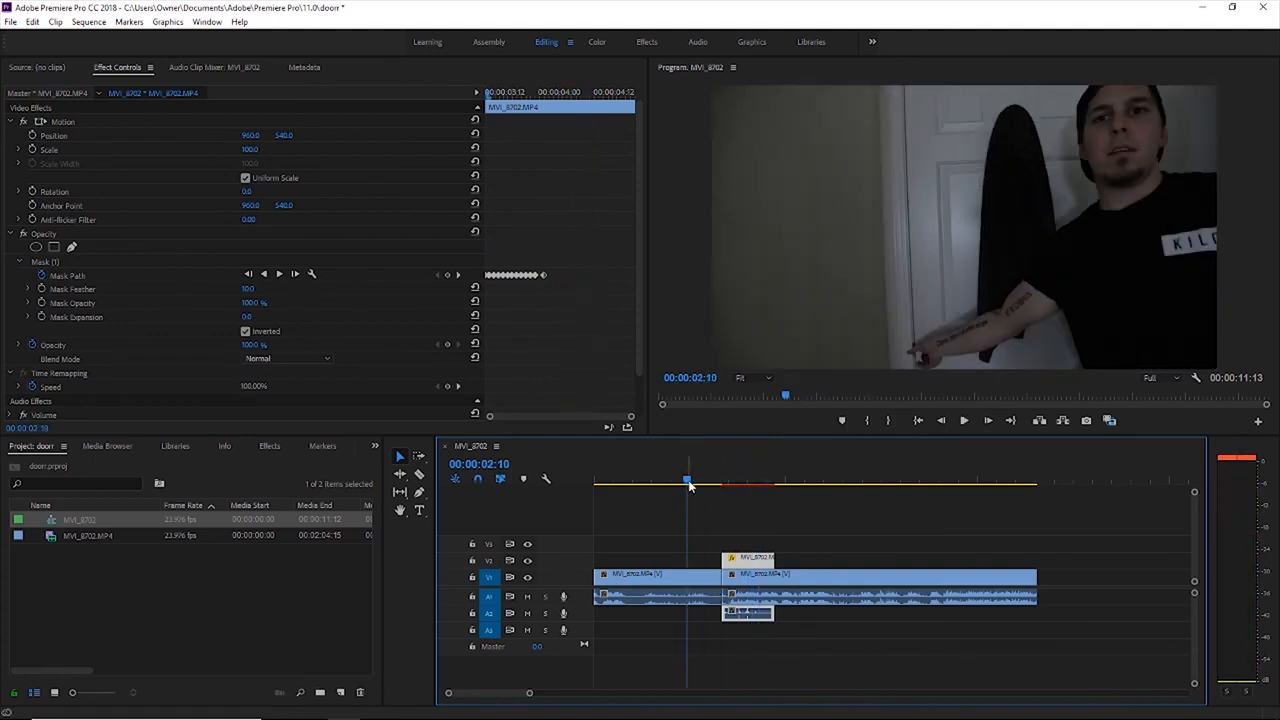
{"action": "left_click", "coordinate": [963, 421]}
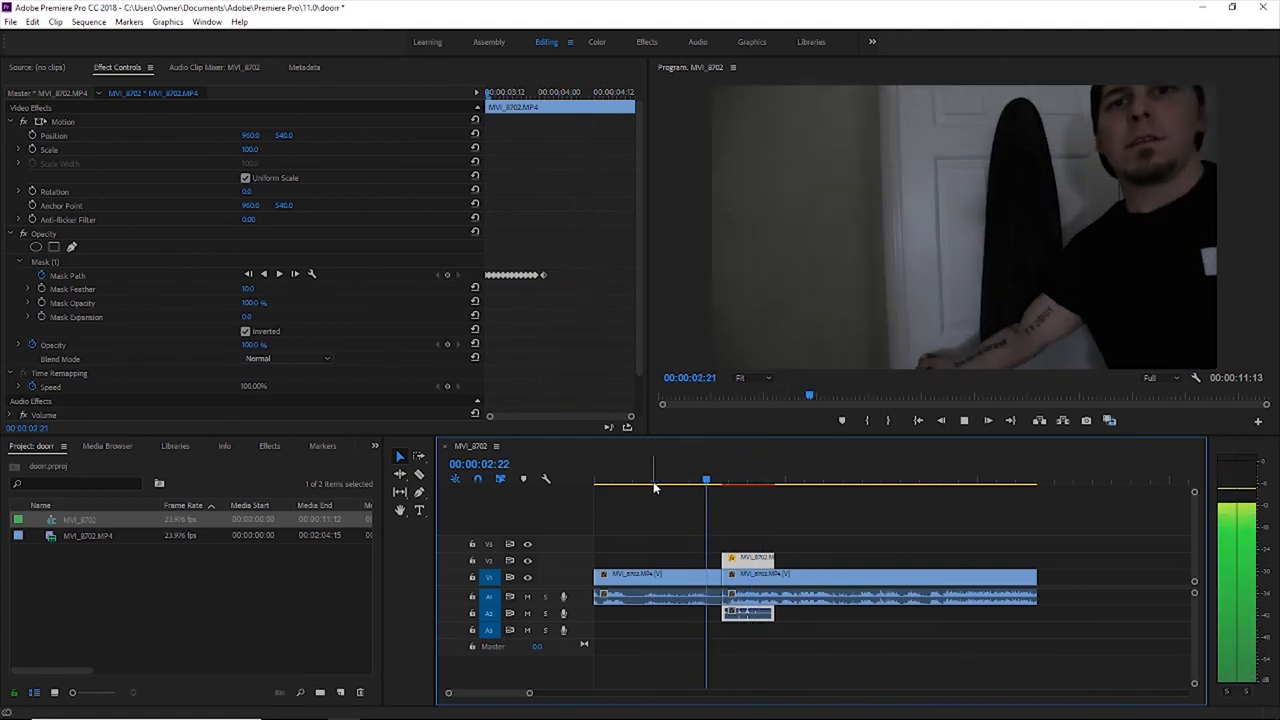
{"action": "left_click", "coordinate": [758, 488]}
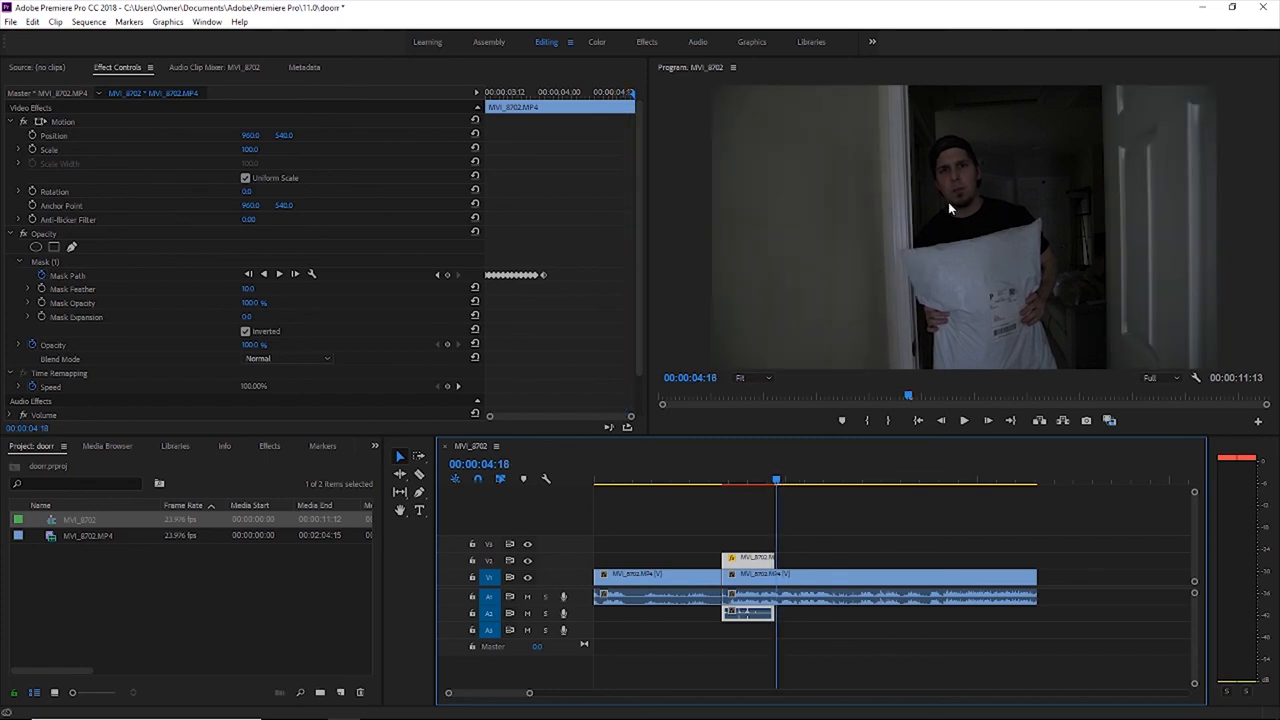
Apply the default cross dissolve to the masked V2 clip's end edge.
{"action": "left_click_drag", "start_coordinate": [775, 480], "coordinate": [763, 480]}
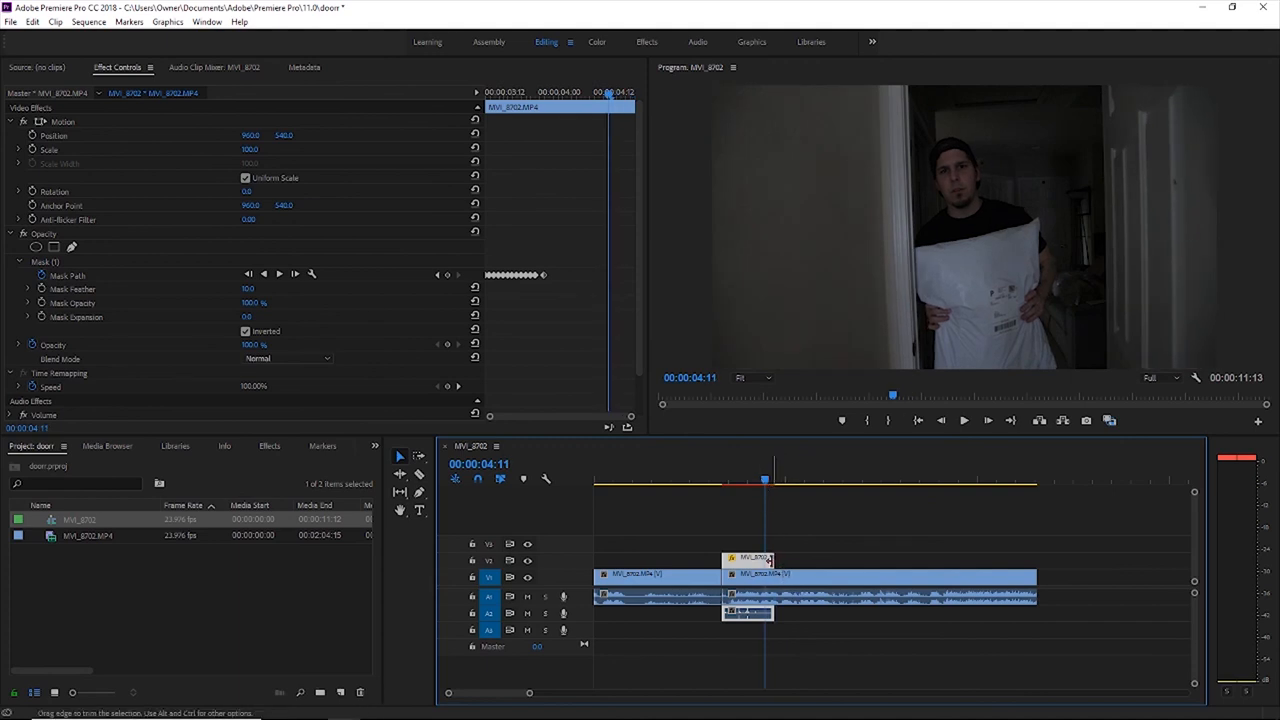
{"action": "right_click", "coordinate": [768, 571]}
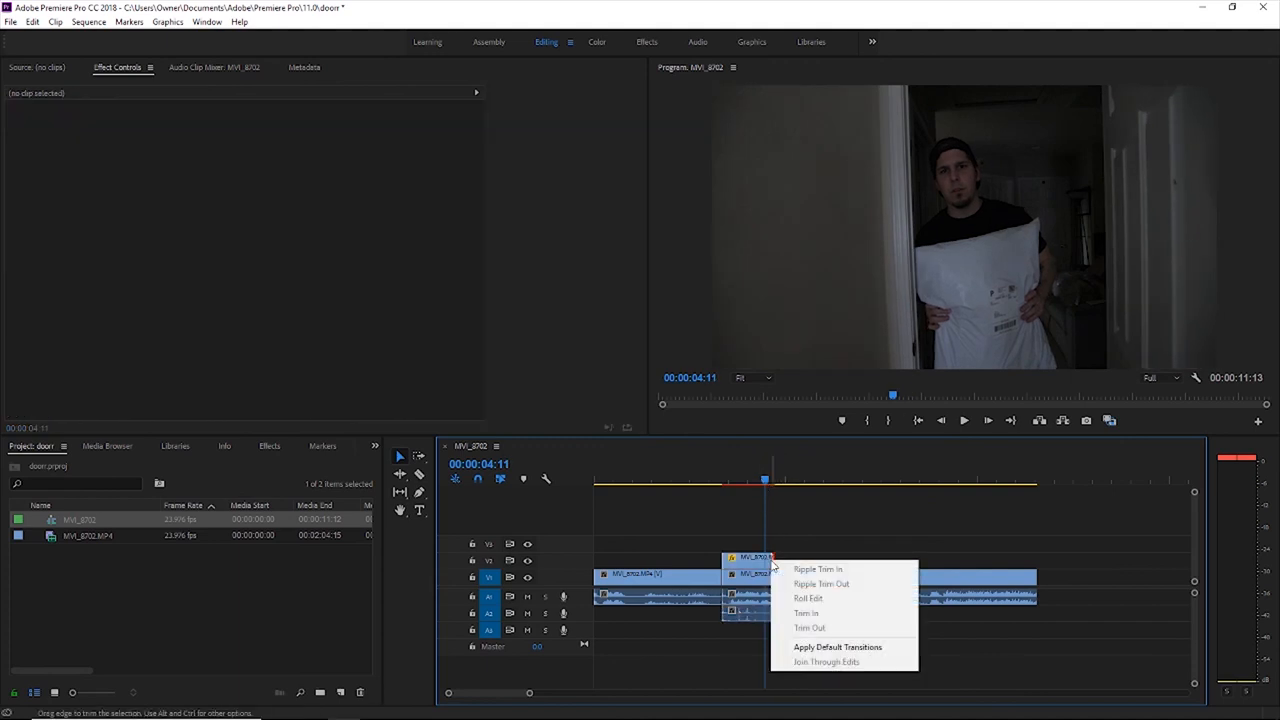
{"action": "left_click", "coordinate": [837, 647]}
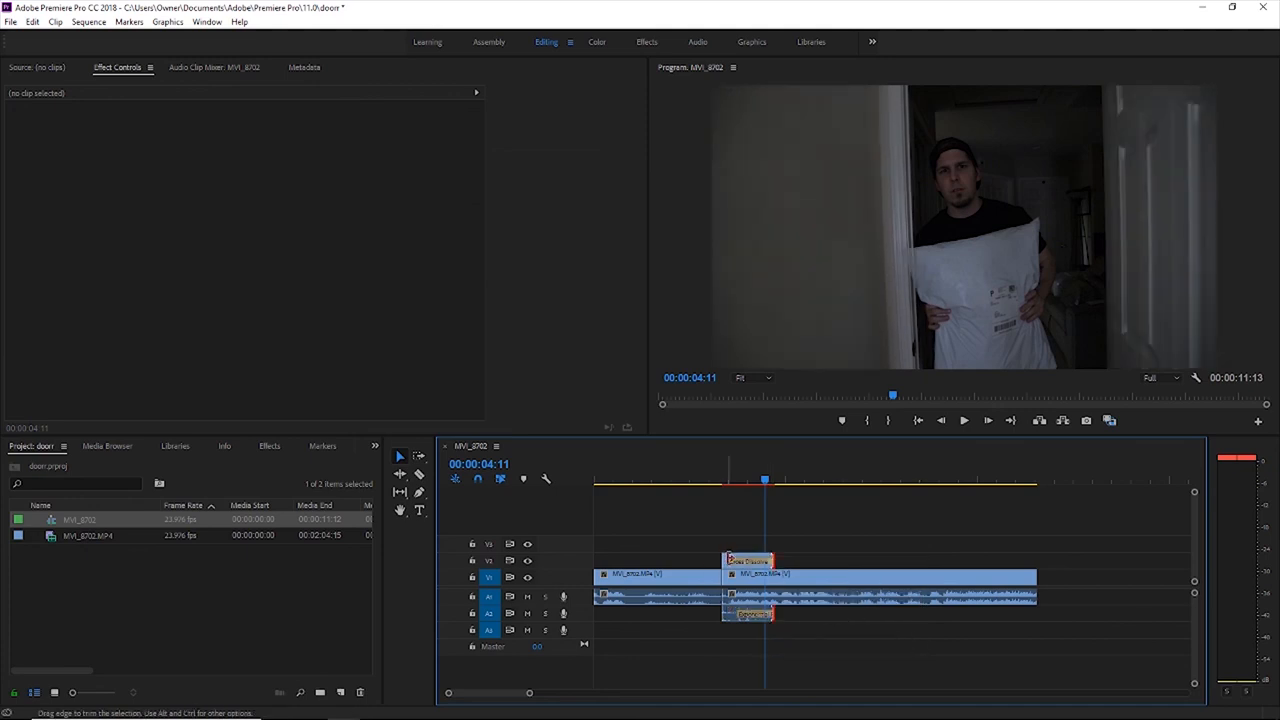